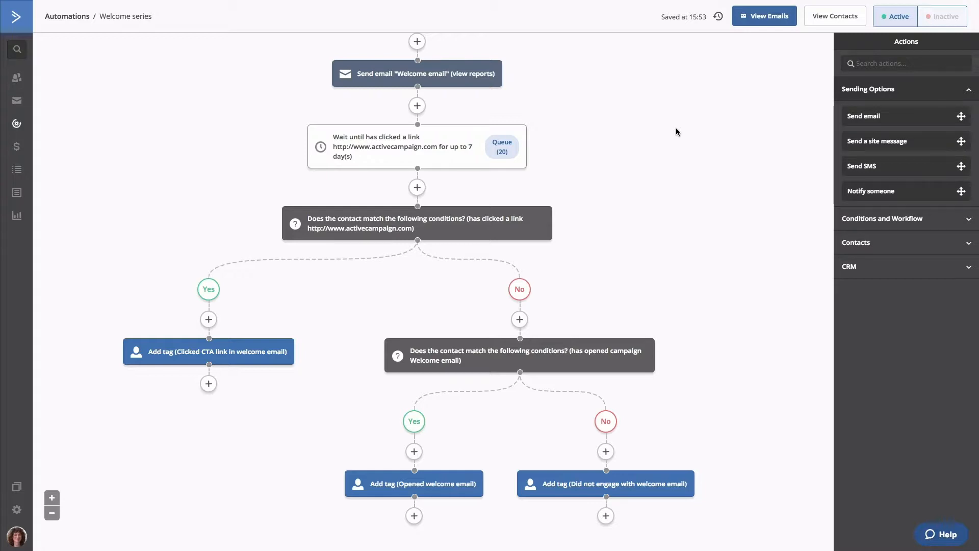
Add a new action step on the branch below the 'Clicked CTA link' tag
click(208, 384)
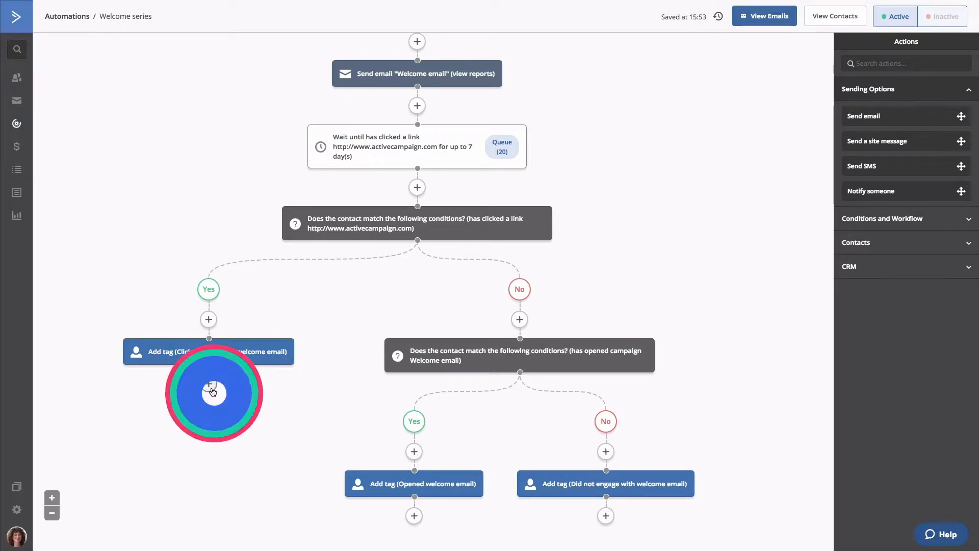
click(209, 384)
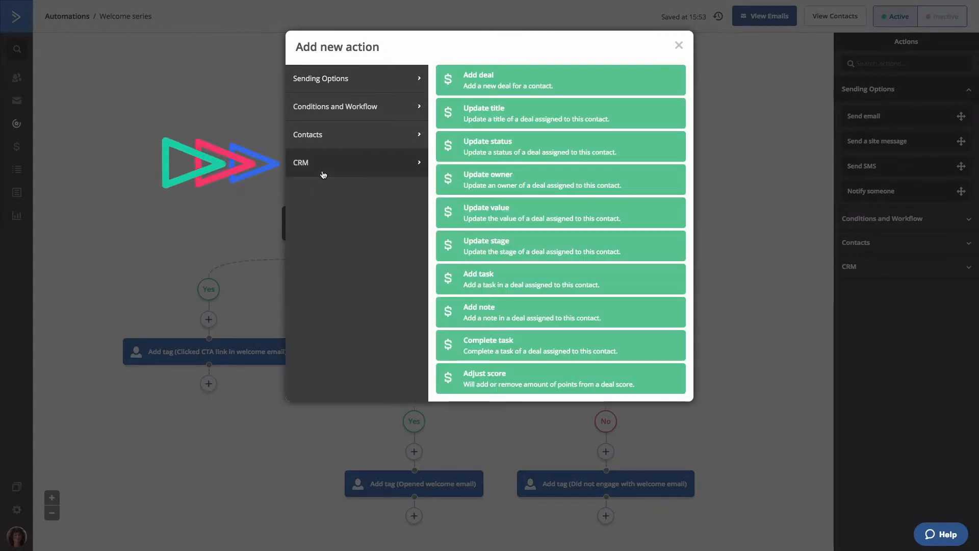
Choose the CRM 'Add deal' action and begin the deal title with 'New deal for'
click(504, 80)
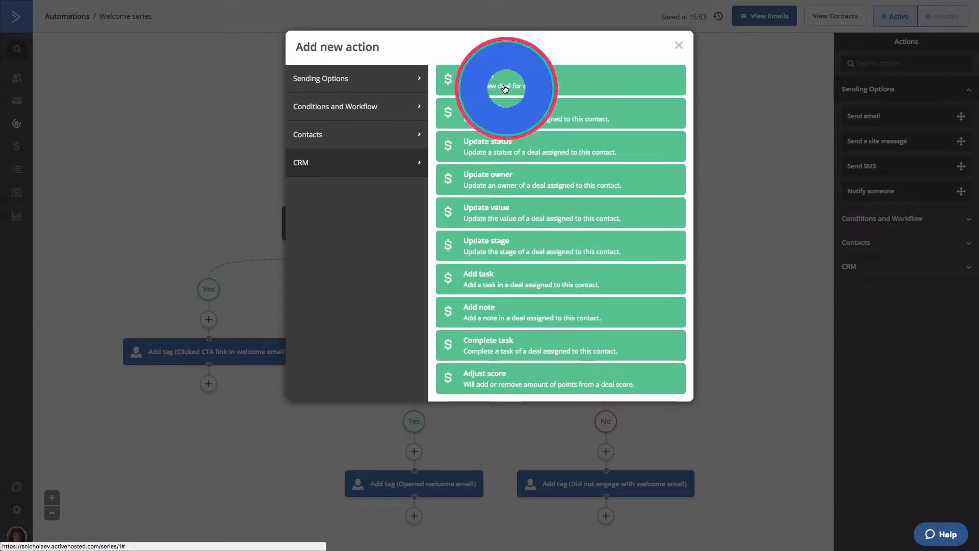
click(506, 79)
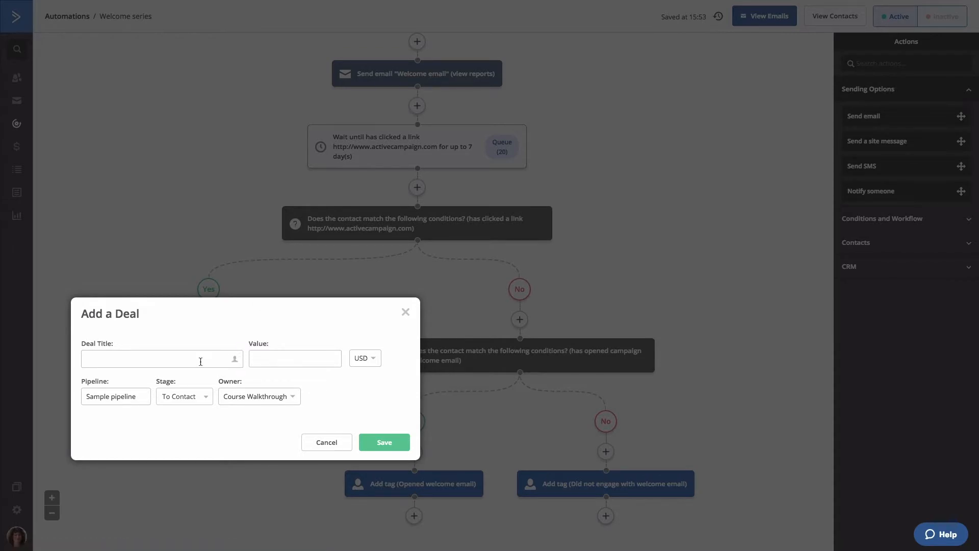
click(159, 359)
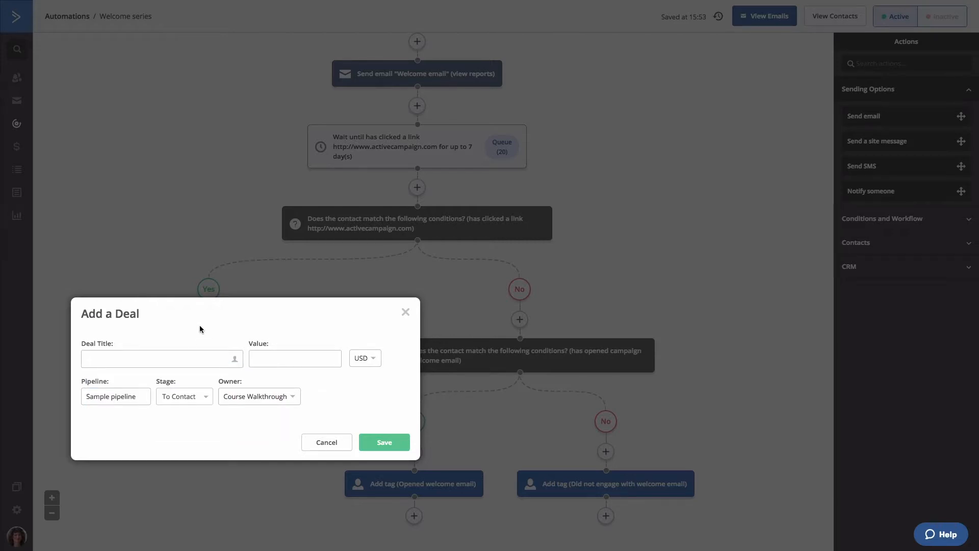
text(New deal for)
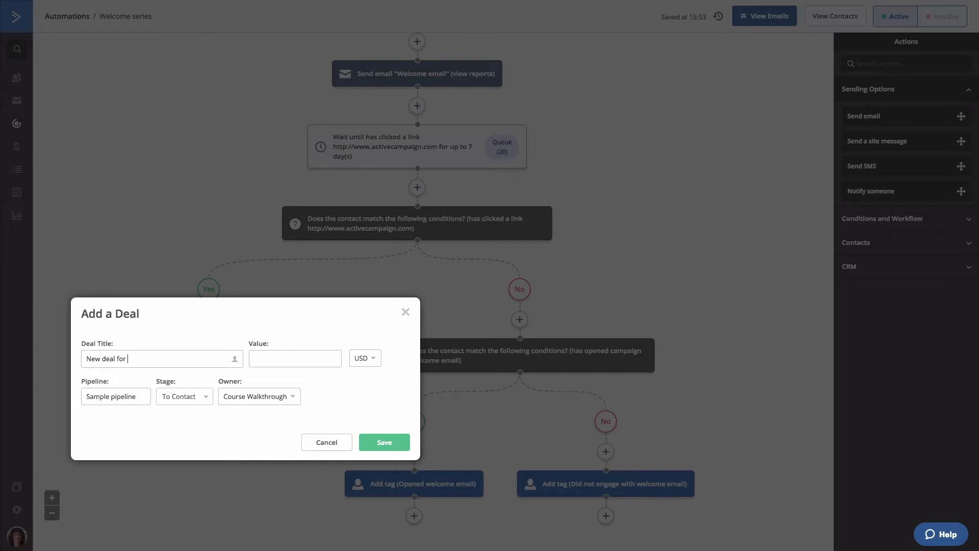
Insert the First Name field so the title reads 'New deal for %FIRSTNAME%', with value 100
click(235, 358)
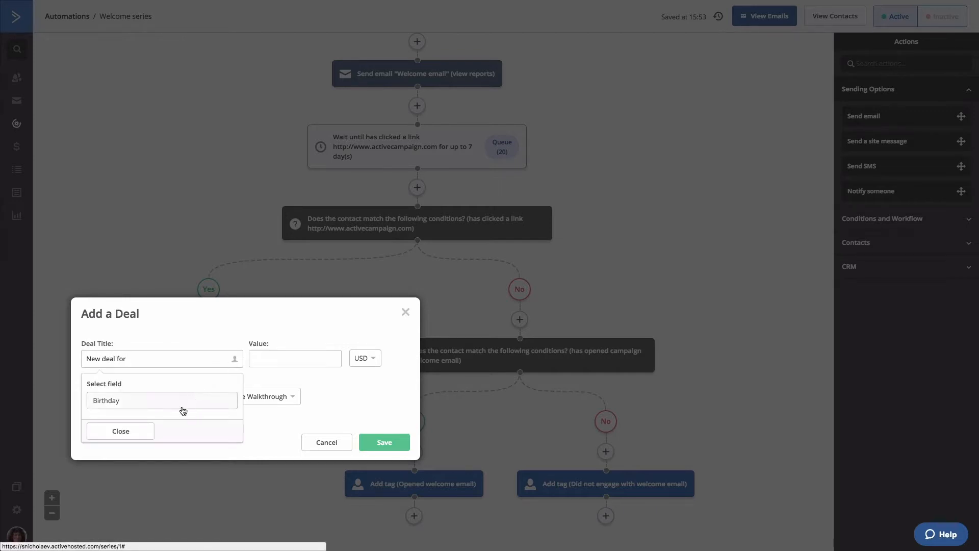
click(162, 400)
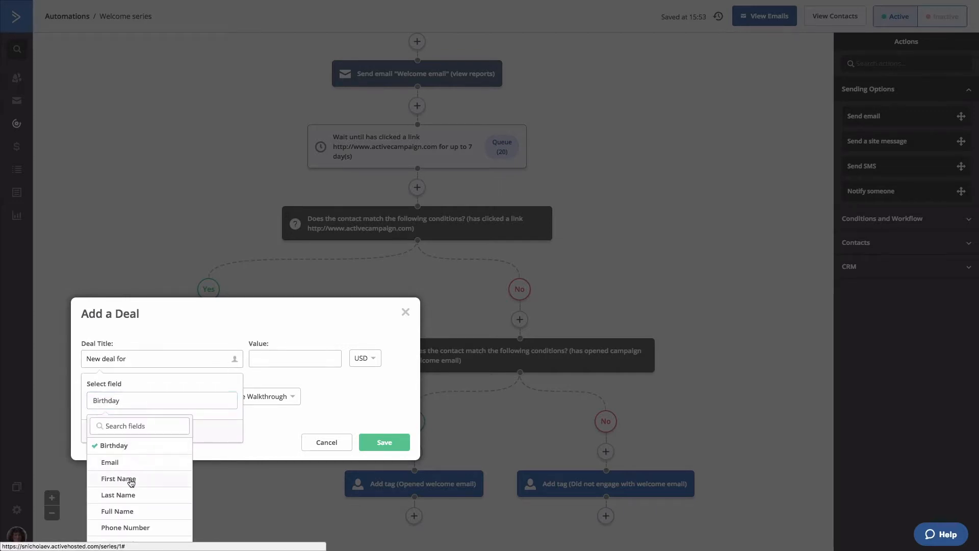
click(117, 478)
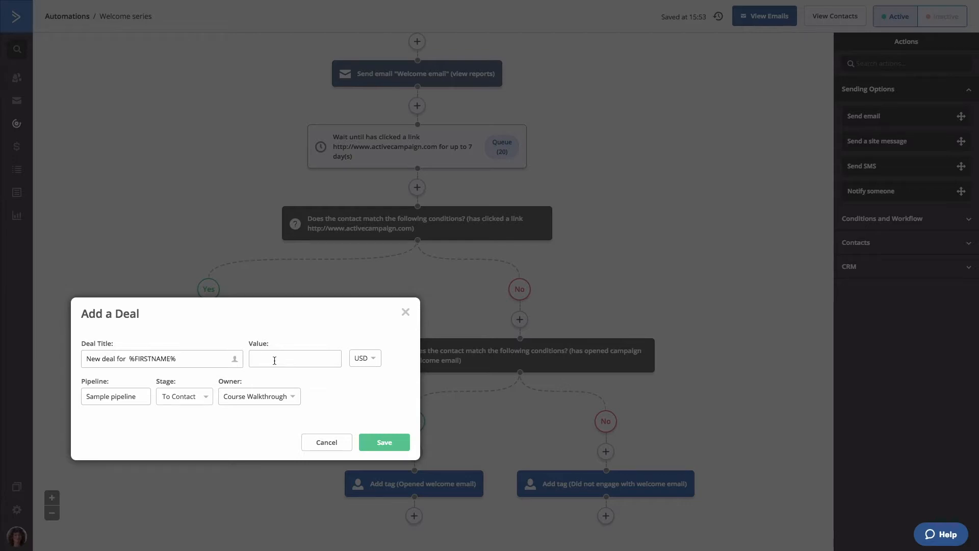
text(100)
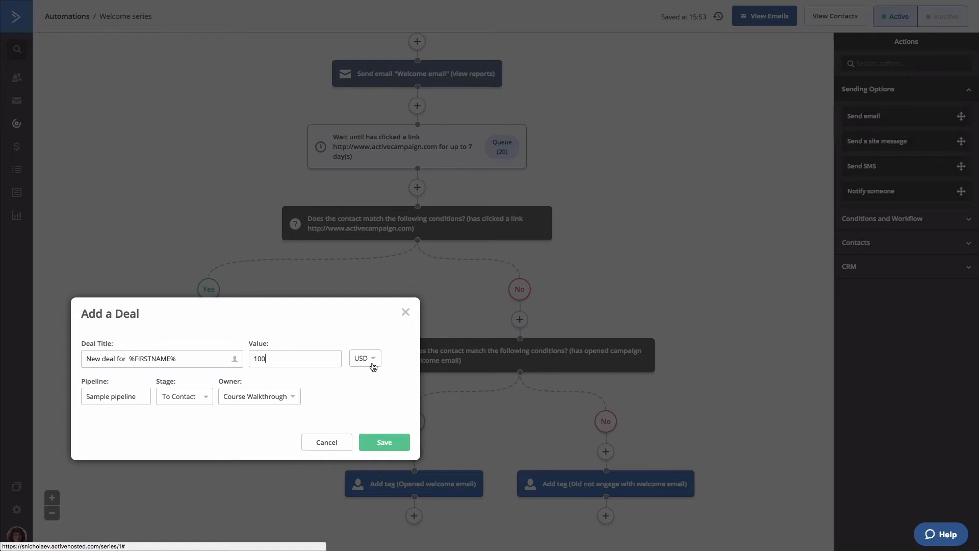
mouse_move(131, 403)
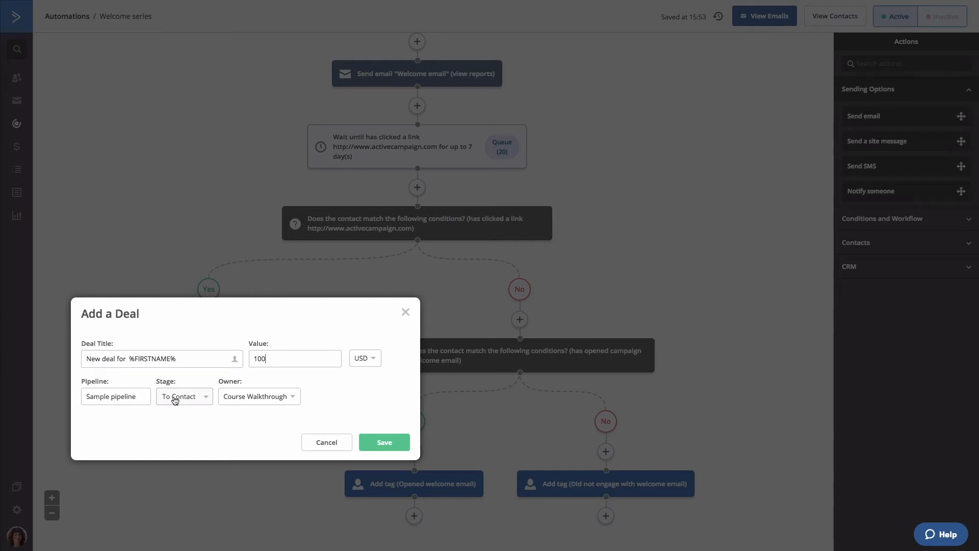
mouse_move(211, 403)
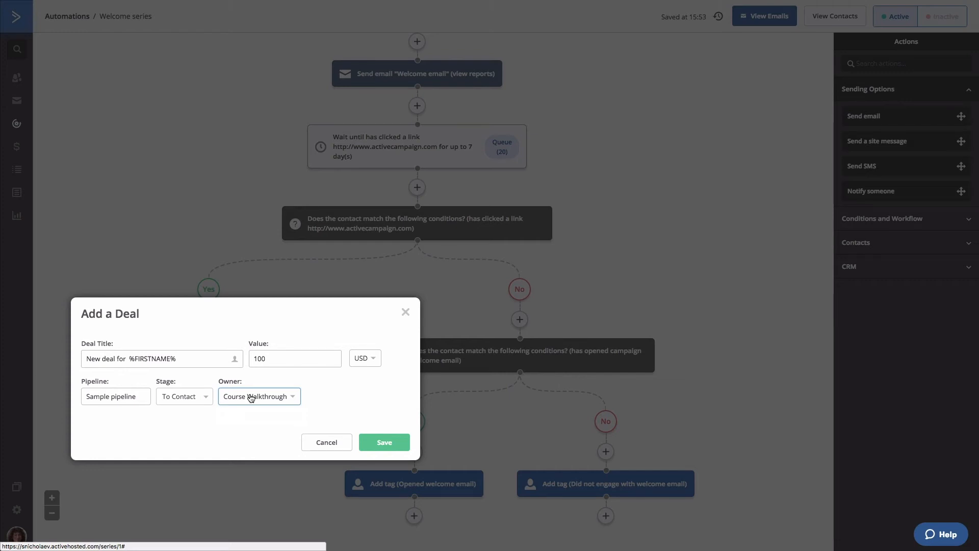
Set the deal owner to Auto and save the deal step under the clicked-CTA tag
click(259, 396)
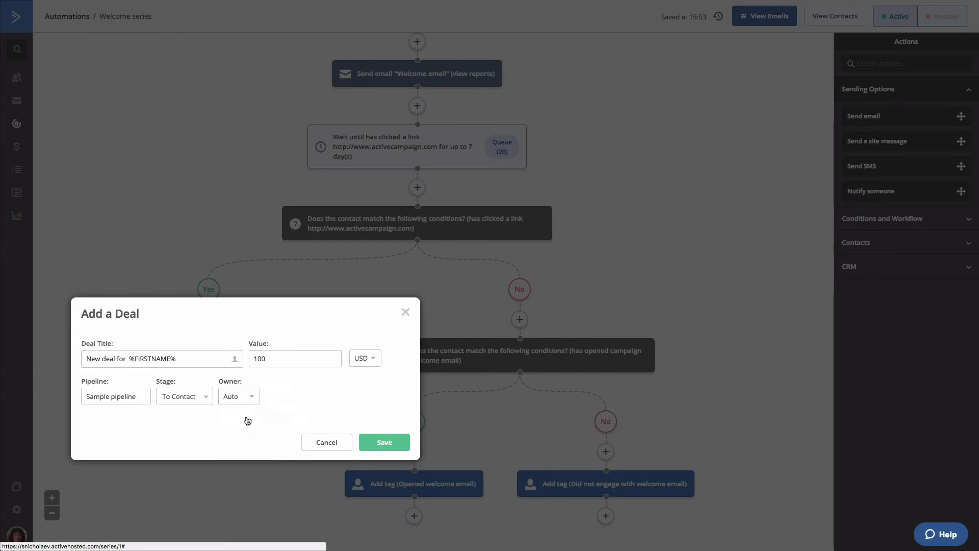
mouse_move(348, 396)
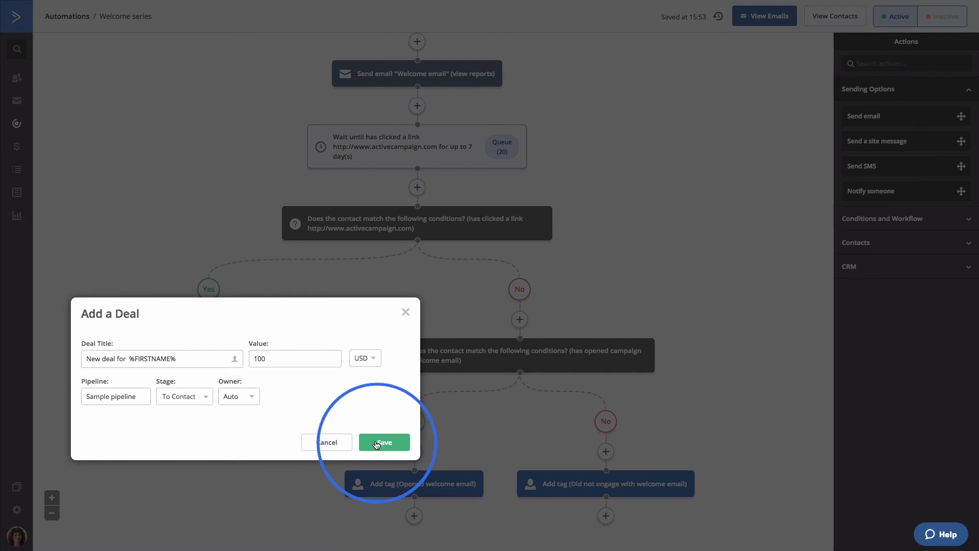
click(384, 442)
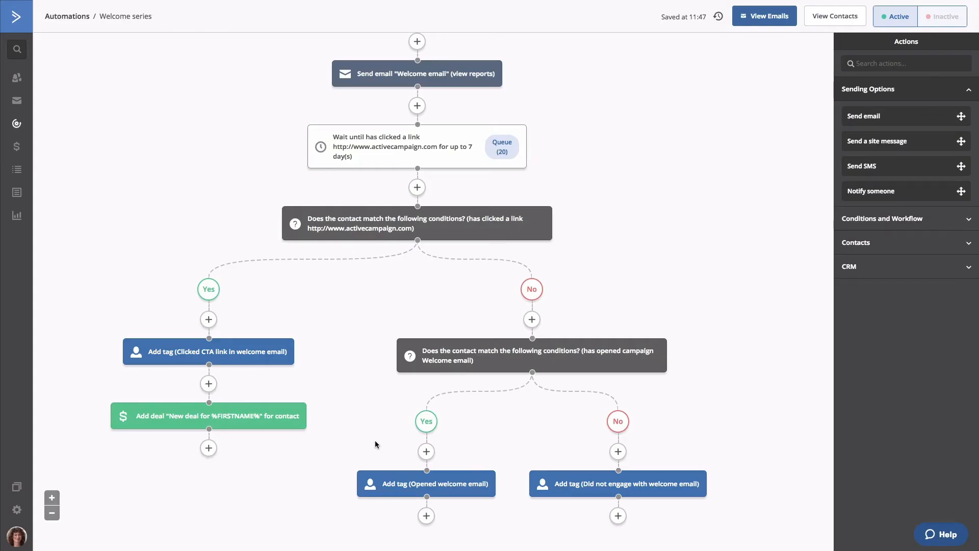